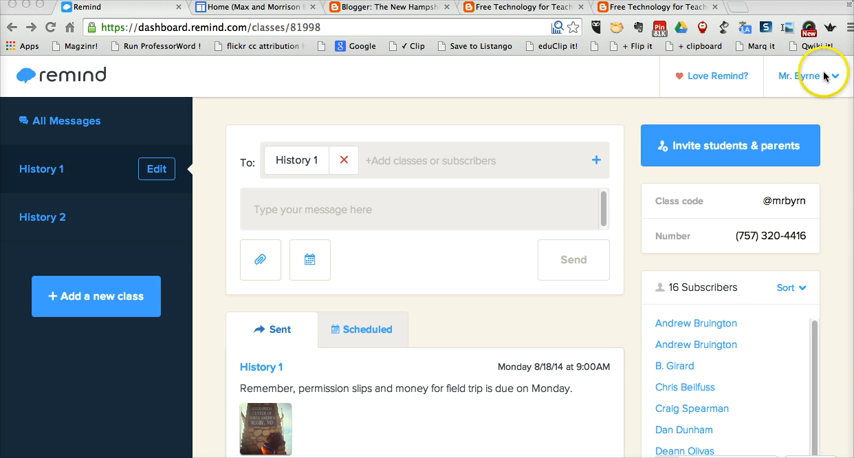
left_click(808, 76)
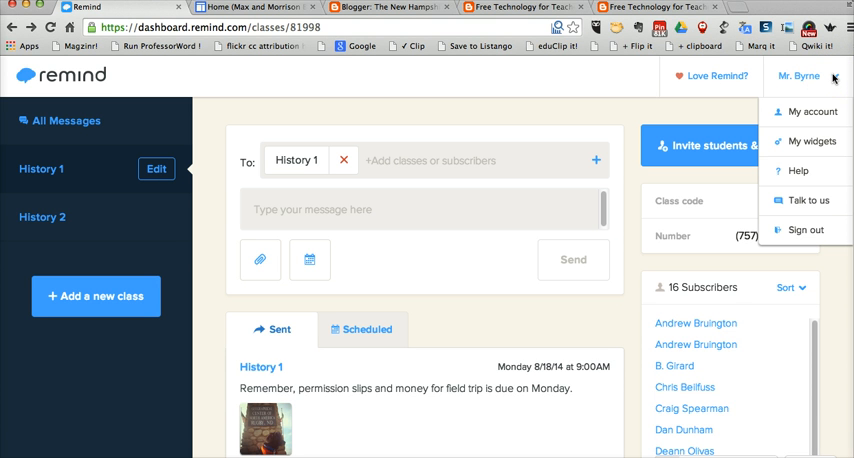
mouse_move(813, 140)
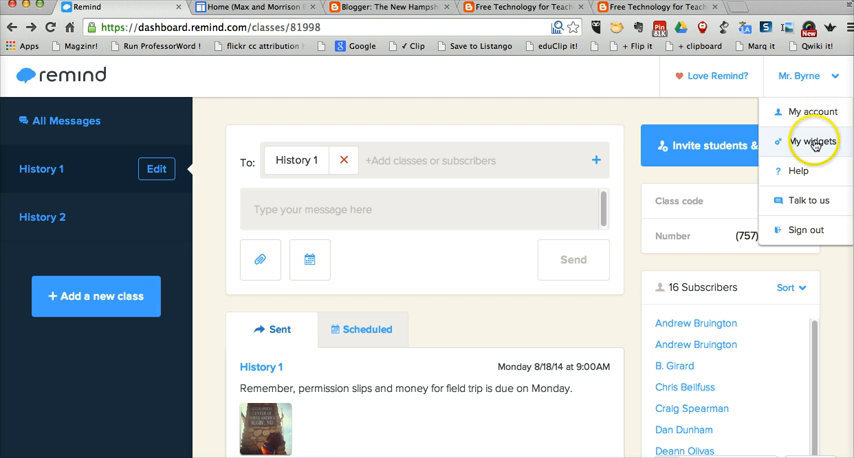
left_click(812, 141)
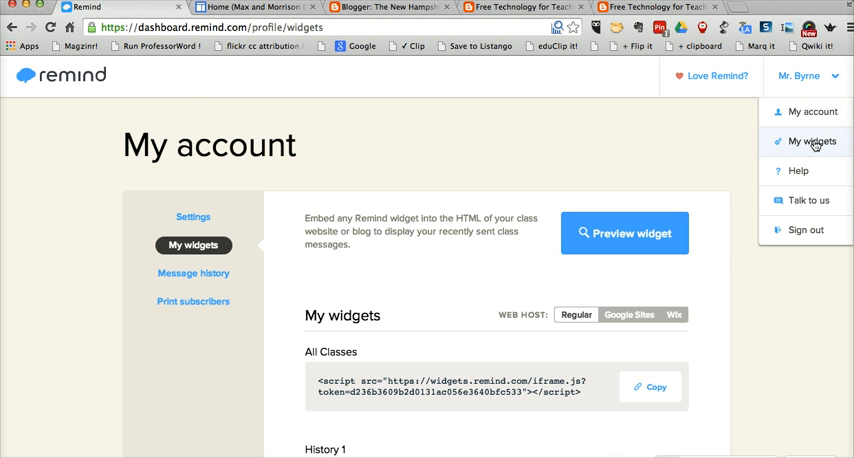
Step: Close the account menu and copy the All Classes embed script for a Regular web host
left_click(812, 141)
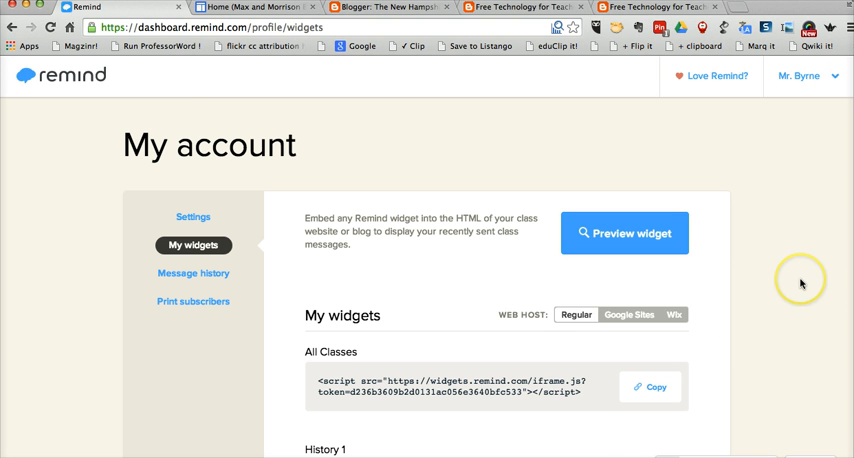
scroll("down", 3)
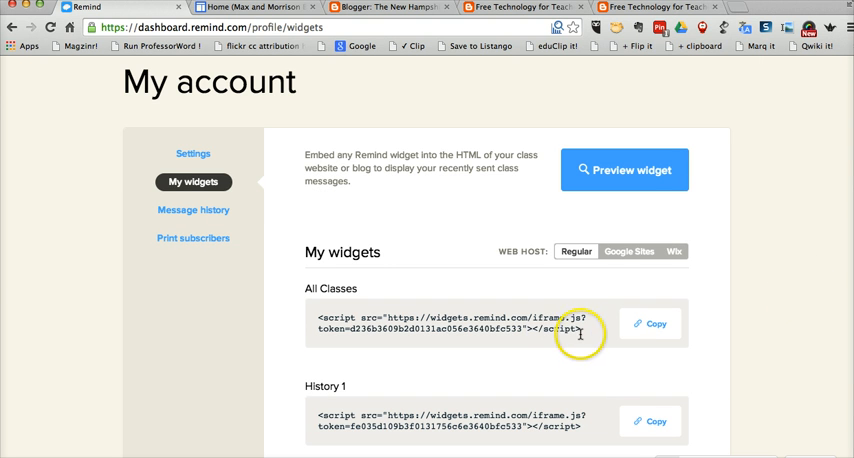
scroll("down", 3)
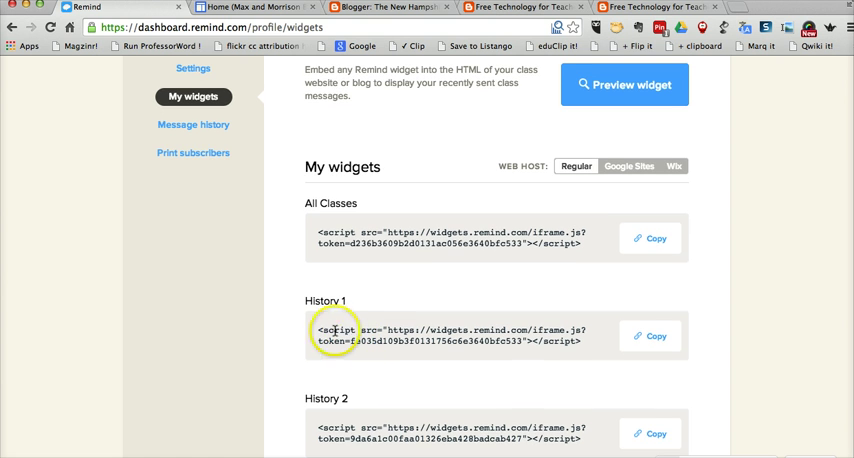
scroll("down", 3)
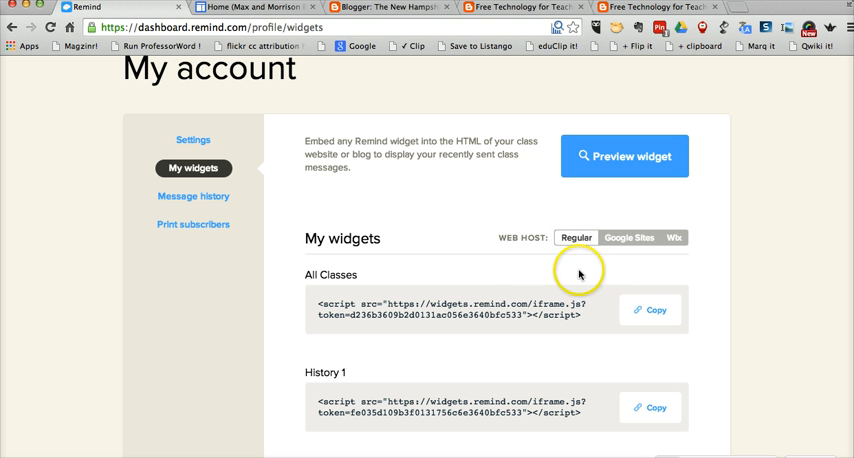
mouse_move(399, 224)
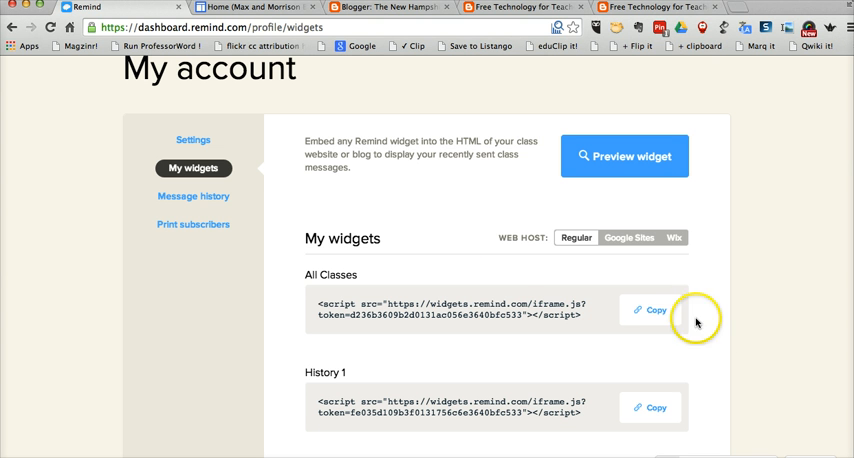
left_click(653, 309)
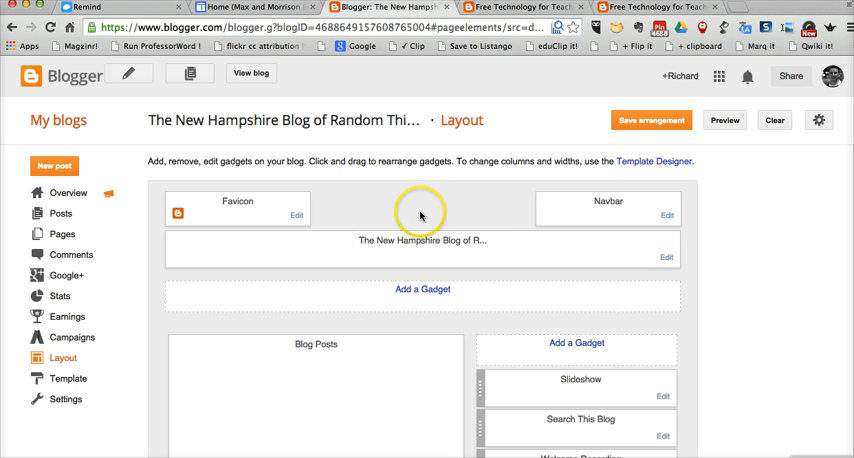
mouse_move(62, 358)
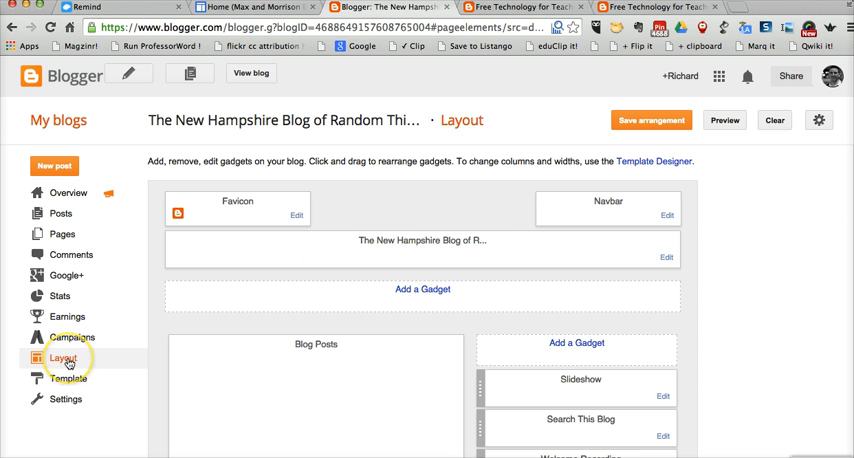
mouse_move(72, 359)
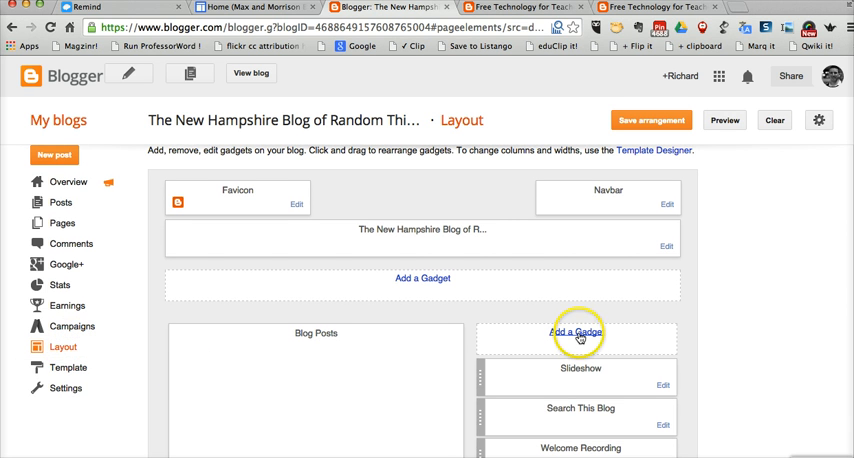
Step: Add an HTML/JavaScript gadget to the Blogger sidebar holding the Remind All Classes script
left_click(574, 333)
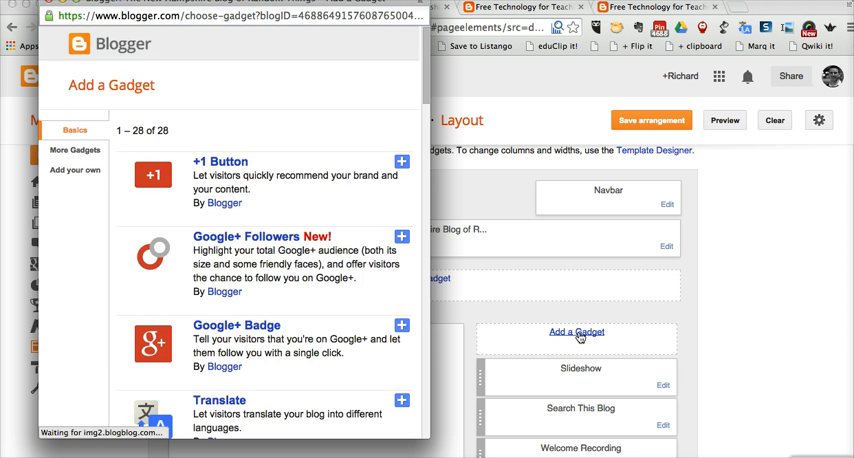
scroll("down", 3)
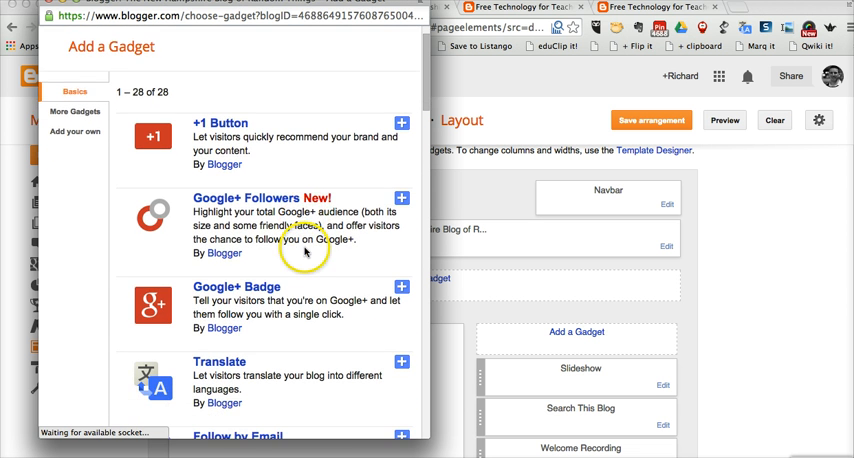
scroll("down", 3)
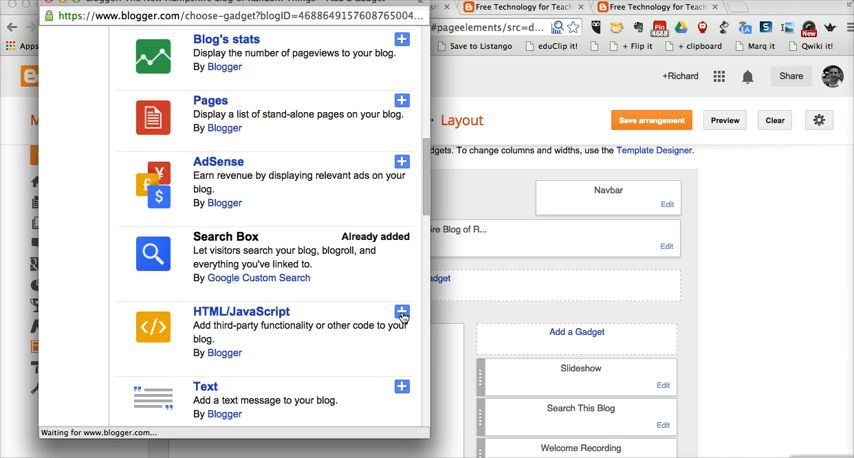
left_click(401, 306)
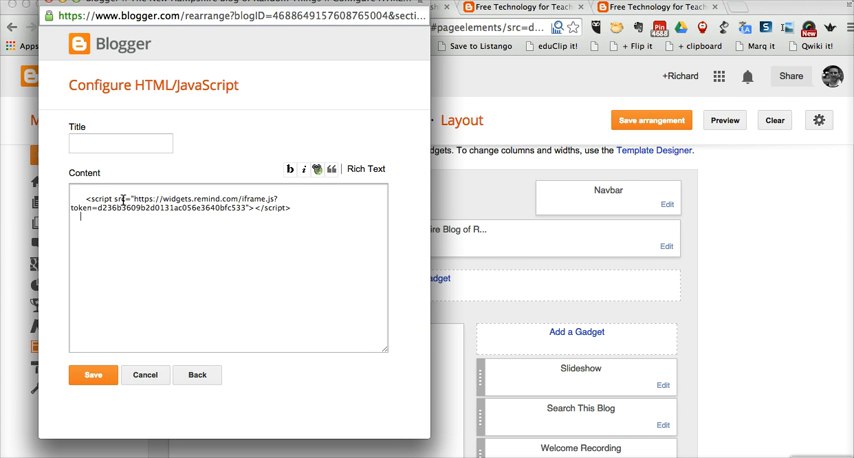
Step: Save the untitled HTML/JavaScript gadget so the Remind widget tops the sidebar
left_click(91, 375)
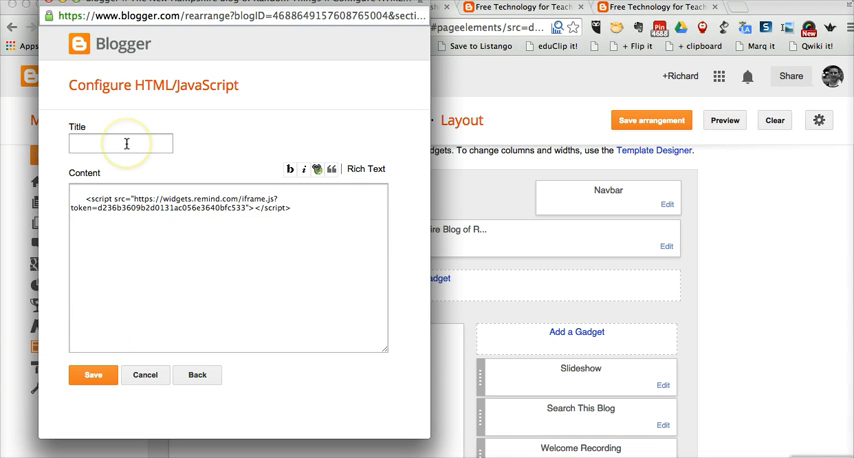
left_click(91, 375)
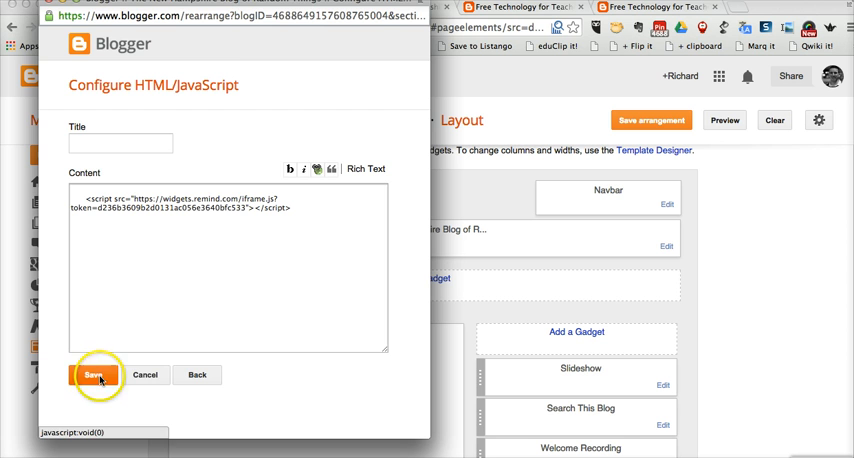
left_click(90, 375)
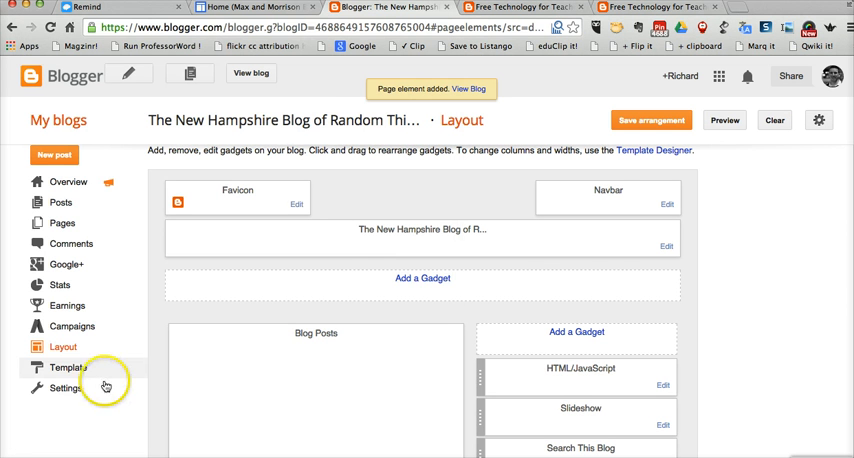
left_click(653, 120)
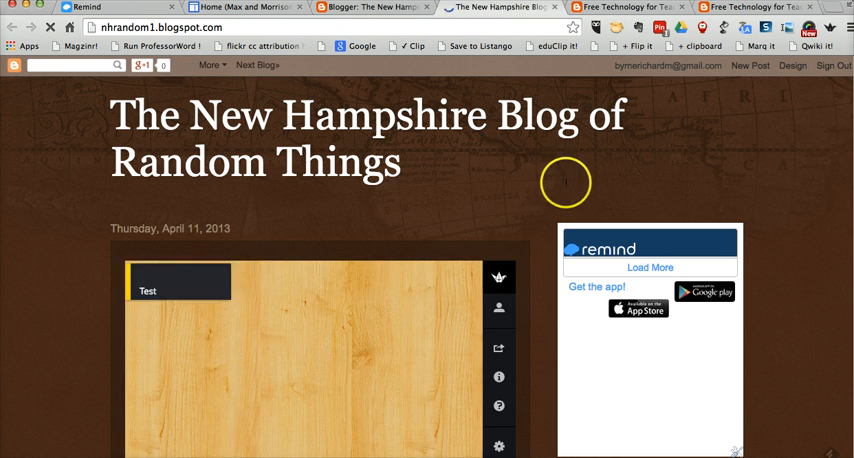
Step: Scroll the live blog to check the Remind widget in the sidebar
scroll("down", 3)
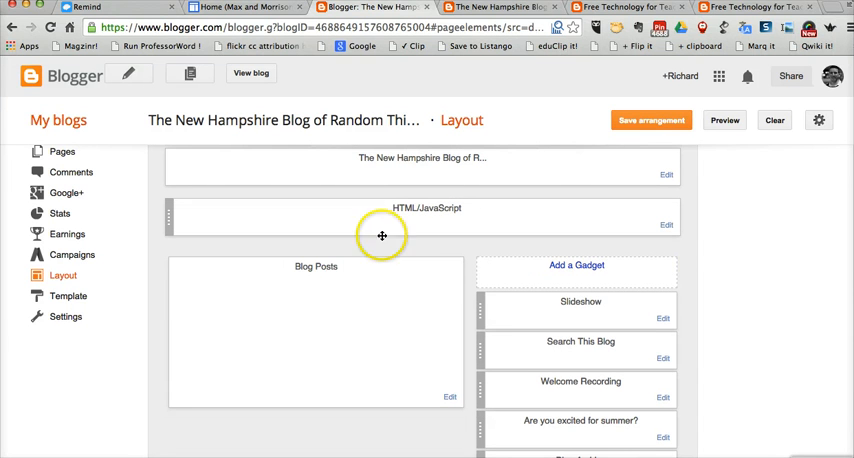
mouse_move(675, 119)
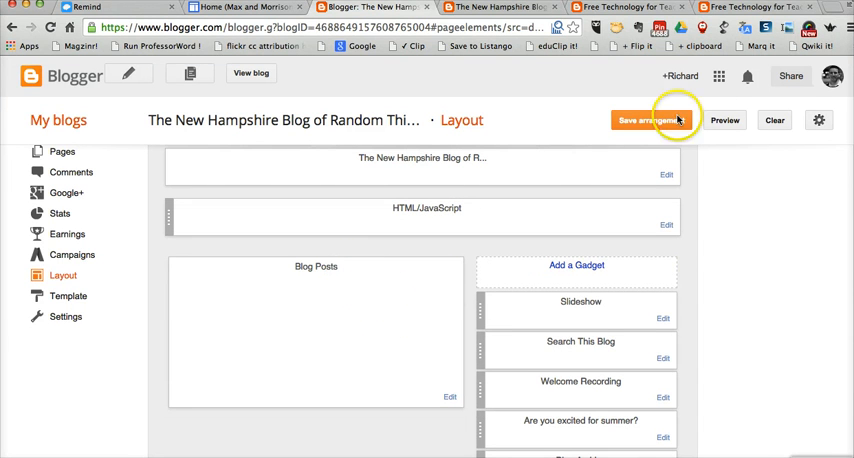
Step: Try the gadget beneath the header, then return it above Slideshow, saving each arrangement
left_click(654, 119)
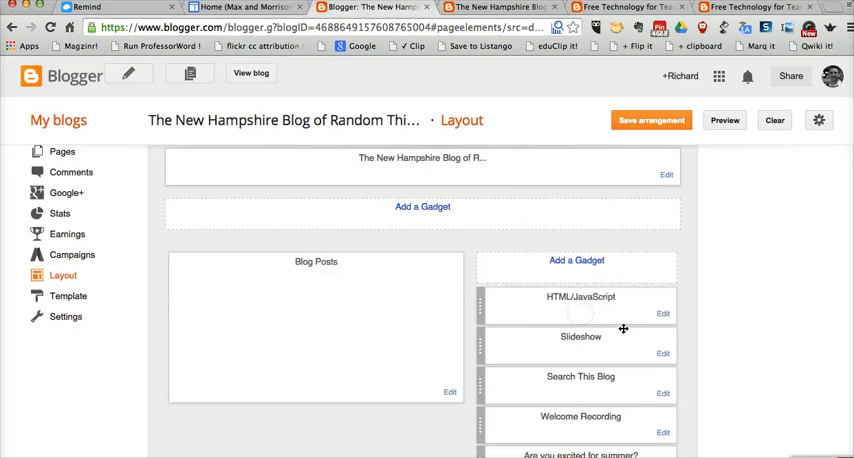
left_click(651, 120)
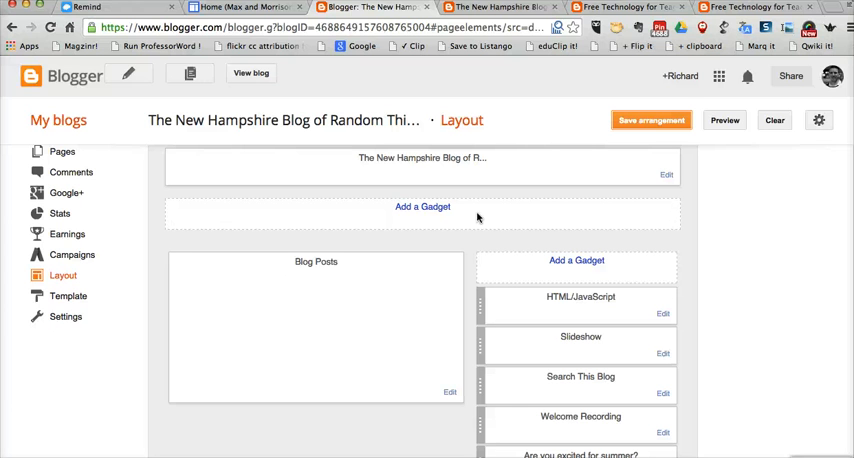
left_click(90, 8)
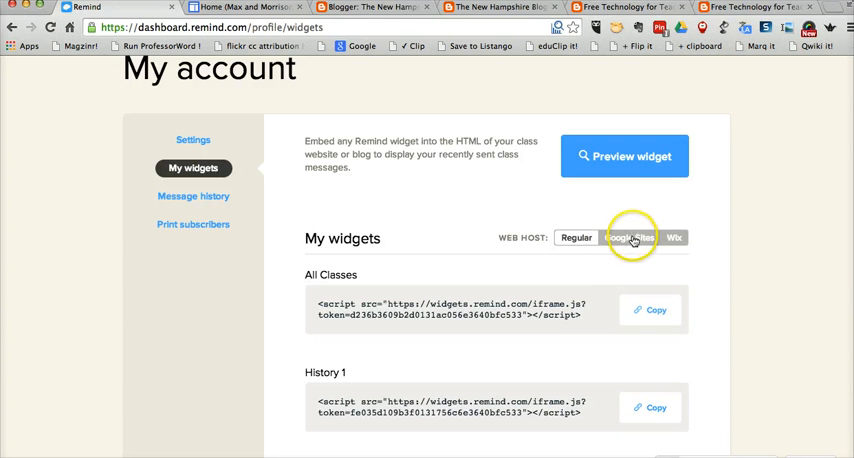
Step: Switch the web host to Google Sites and copy the All Classes widget URL
left_click(633, 238)
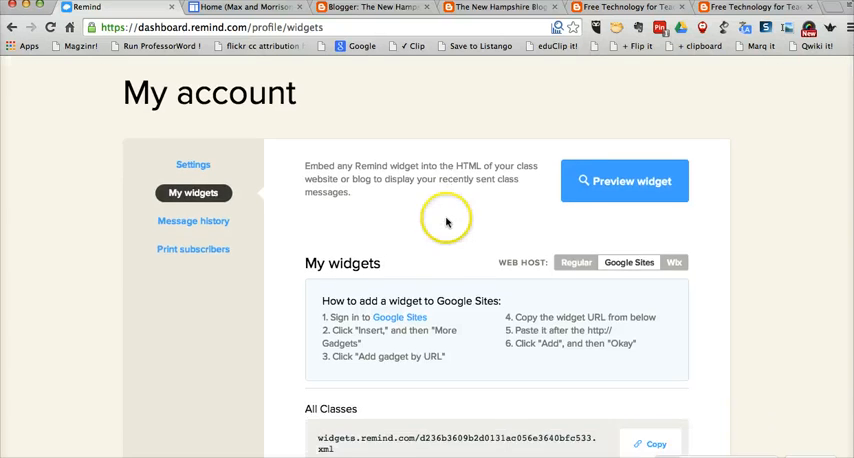
scroll("down", 3)
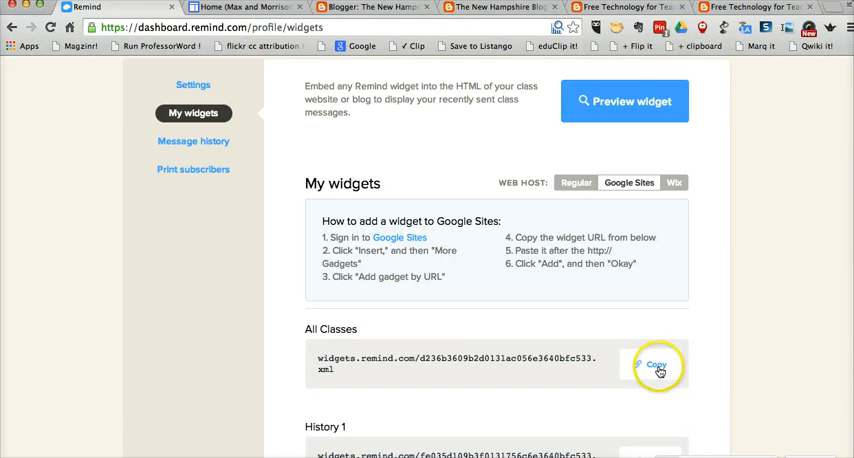
left_click(654, 368)
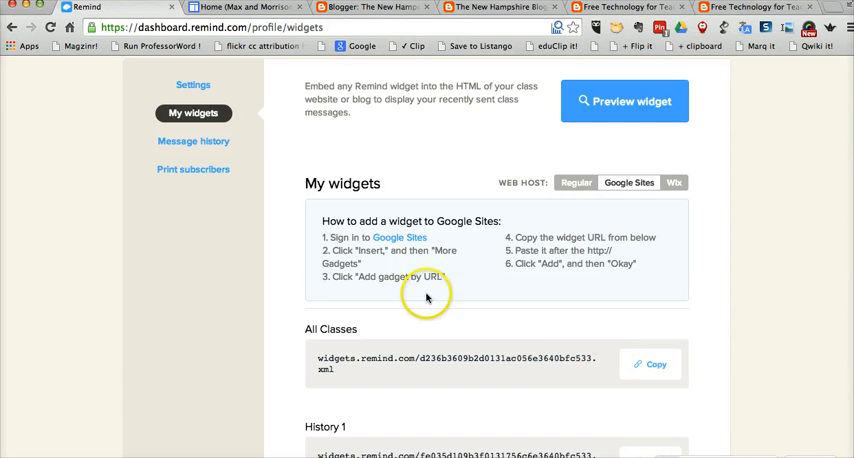
Step: Edit the Google Sites Home page and open Insert > More gadgets
left_click(215, 7)
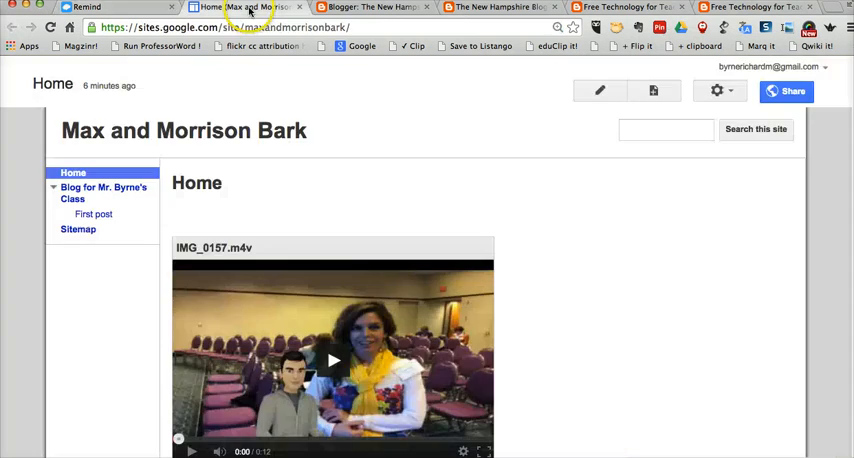
mouse_move(631, 333)
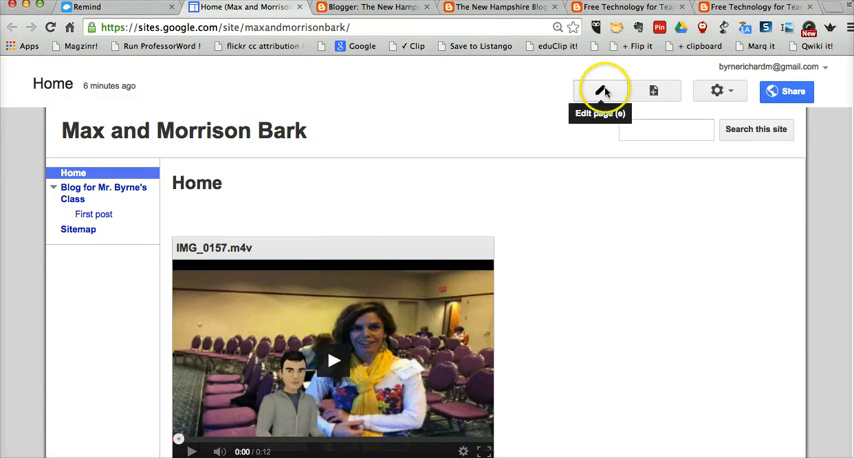
left_click(604, 90)
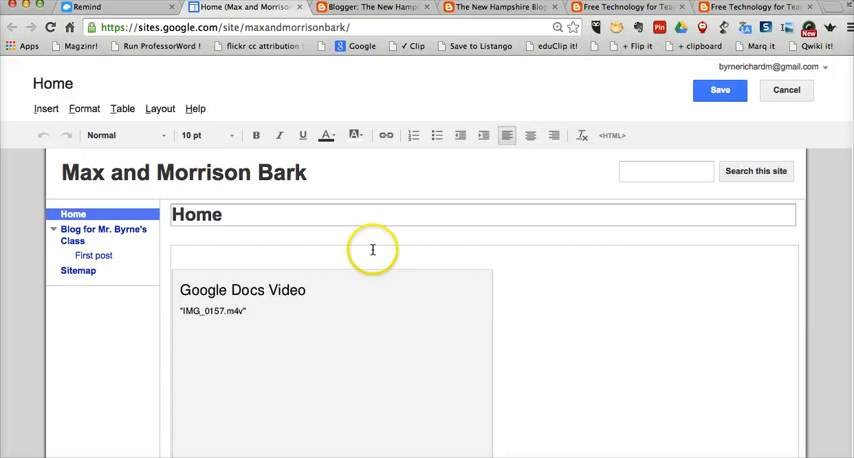
left_click(46, 108)
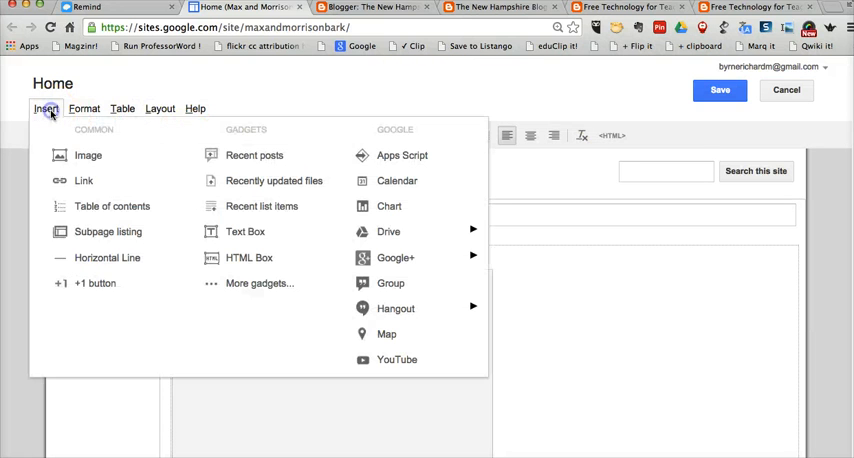
left_click(259, 283)
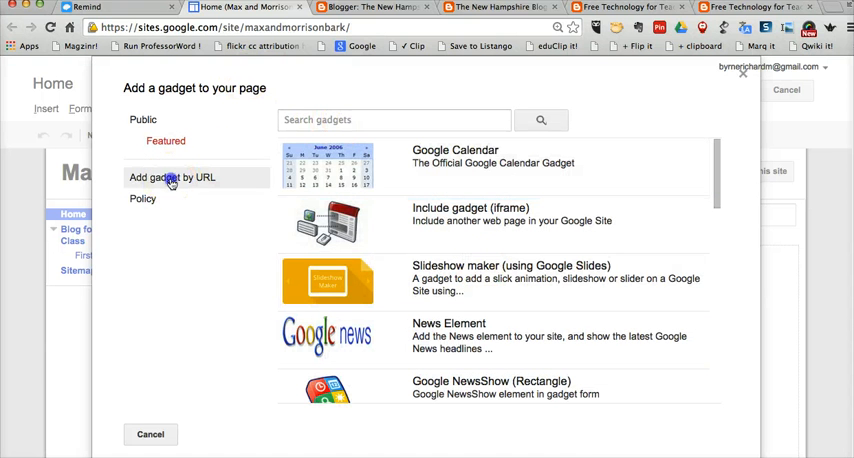
Step: Choose Add gadget by URL and enter the Remind widget URL ending d236b3609b2d0131ac056e3640bfc533.xml
left_click(172, 178)
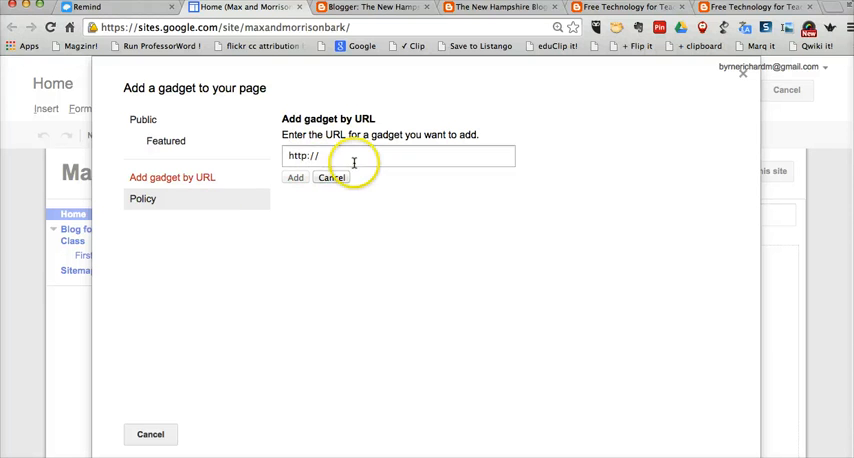
left_click(352, 155)
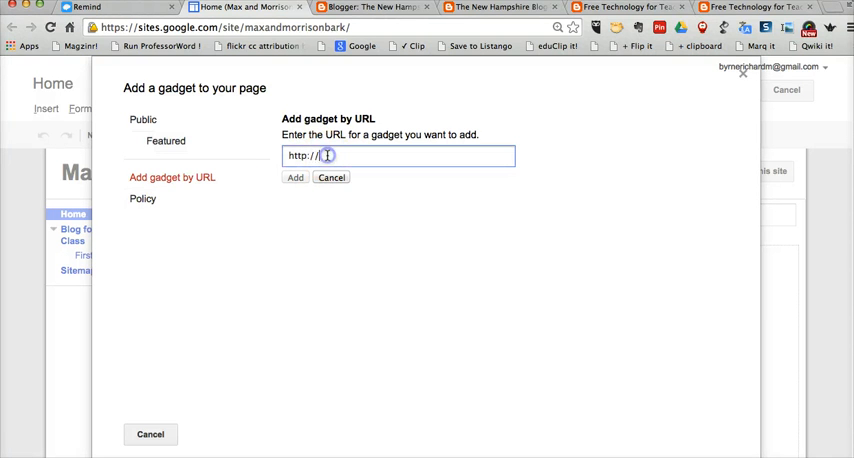
triple_click(328, 155)
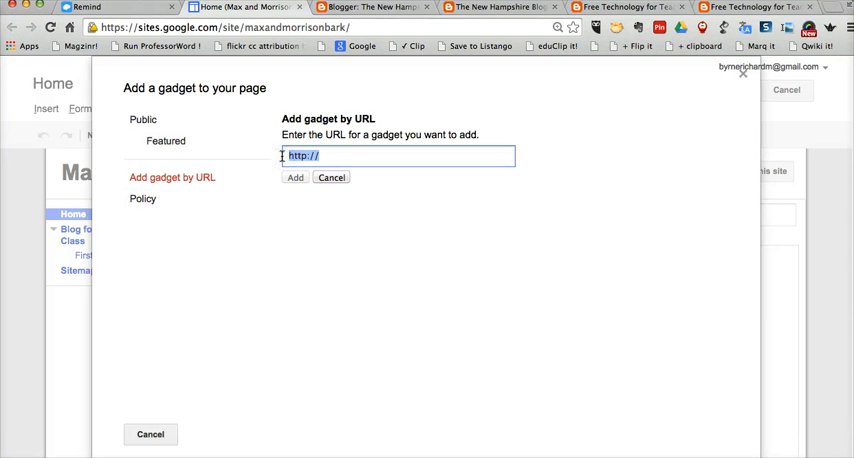
type("/d236b3609b2d0131ac056e3640bfc533.xml")
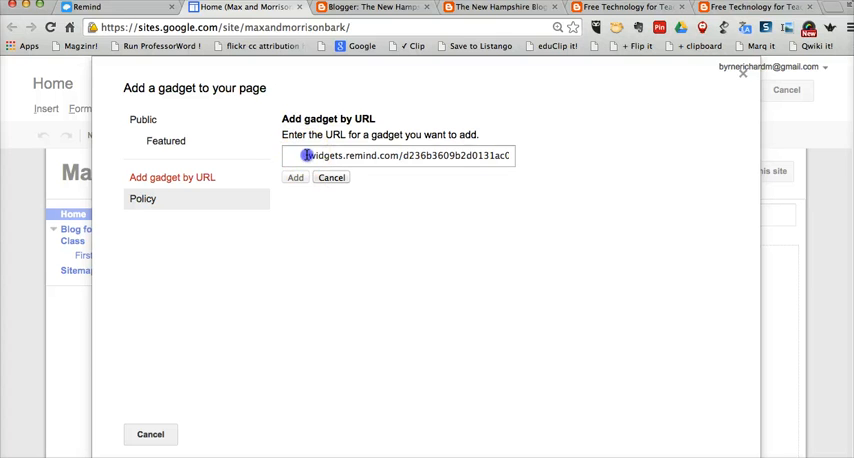
left_click(403, 155)
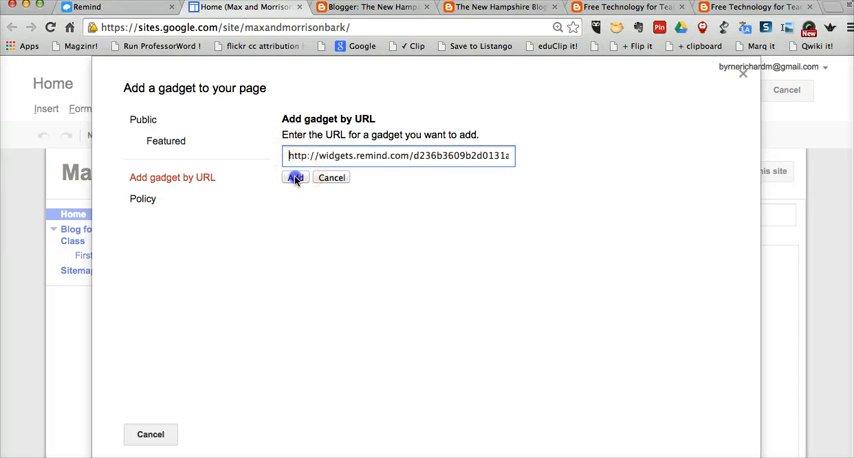
Step: Add the Remind gadget sized 400 by 300 pixels with a scrollbar
left_click(300, 177)
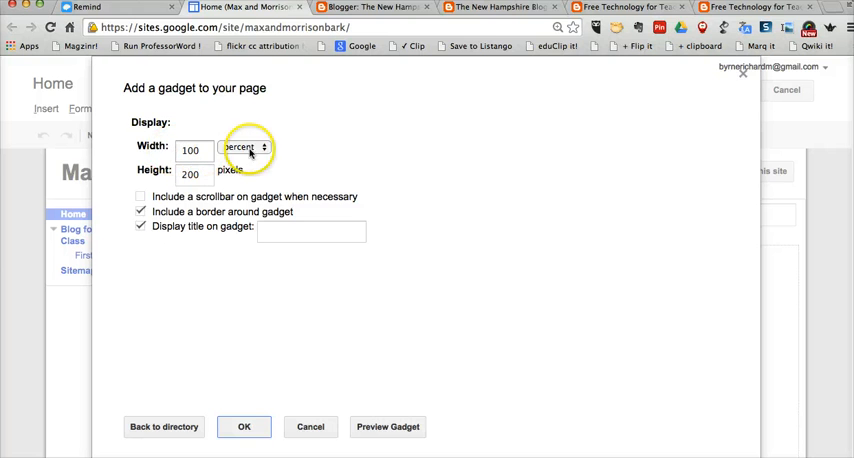
left_click(250, 147)
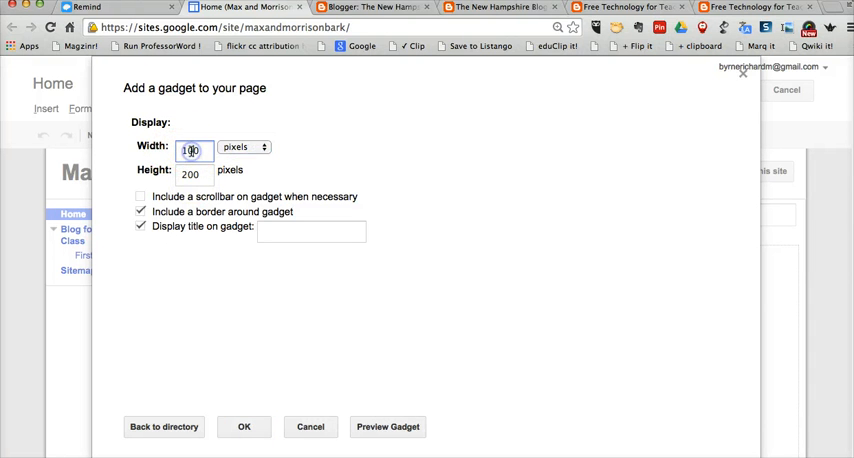
type("40")
left_click(194, 174)
type("300")
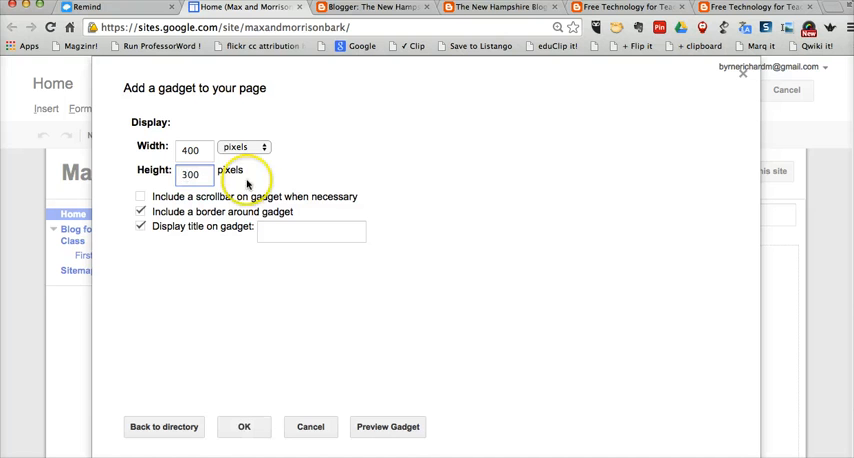
left_click(140, 196)
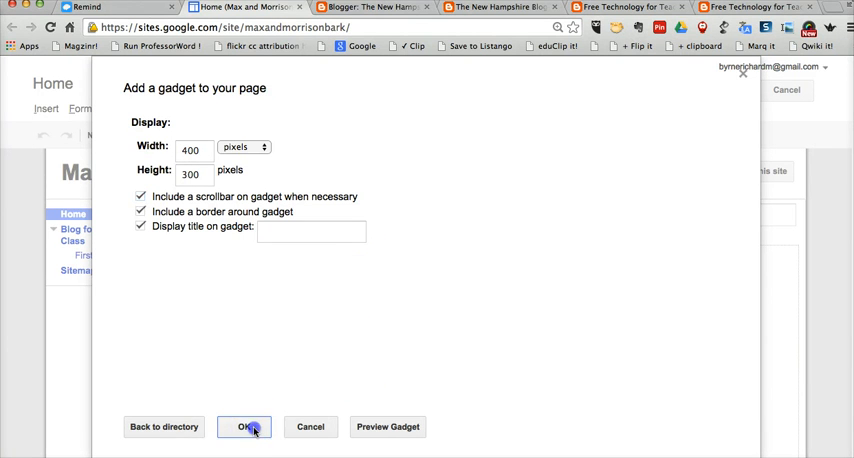
Step: Insert the Remind reminders gadget, save the Home page, and return to Remind's widgets tab
left_click(247, 426)
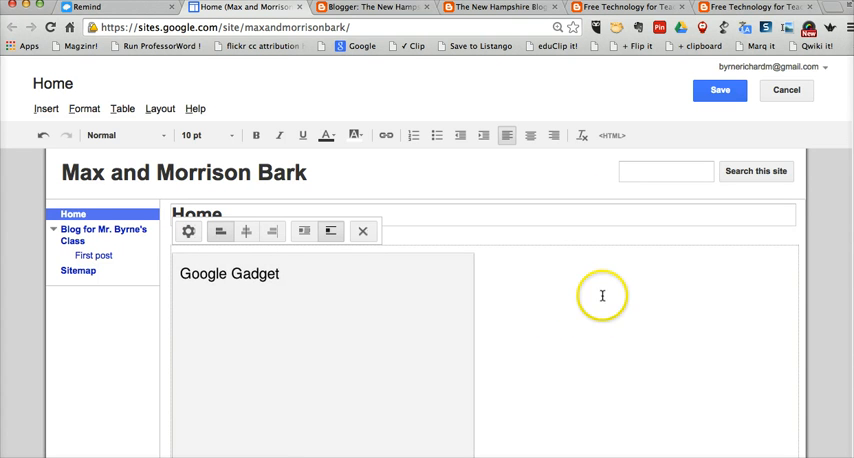
scroll("down", 3)
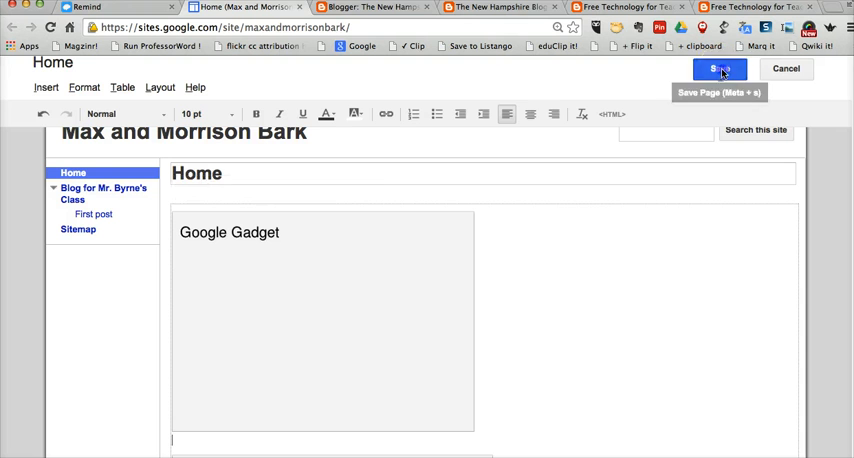
left_click(720, 67)
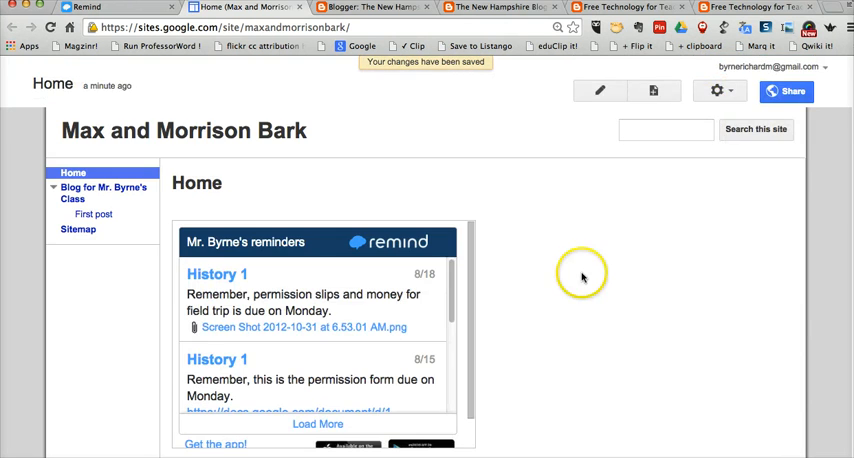
scroll("down", 3)
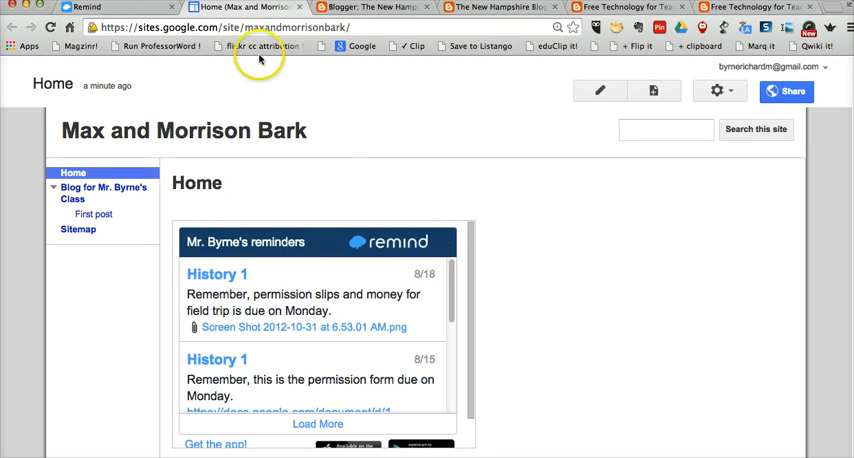
left_click(88, 8)
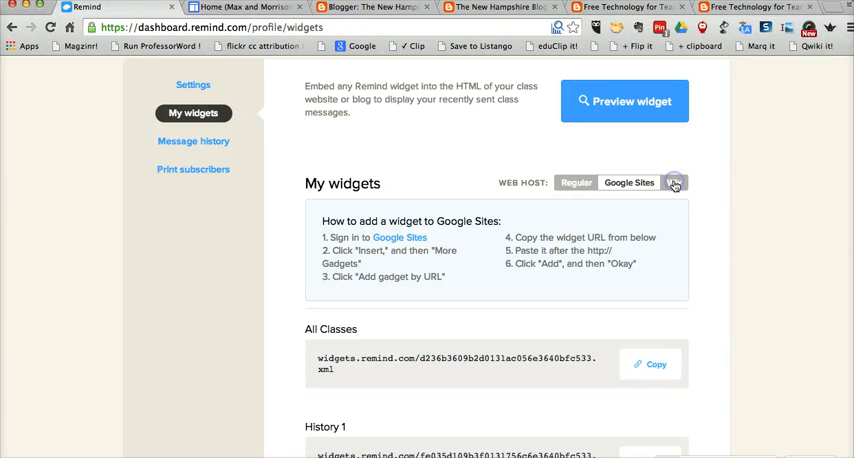
Step: Preview the Wix embed codes under Web Host, then switch back to Regular scripts
left_click(683, 182)
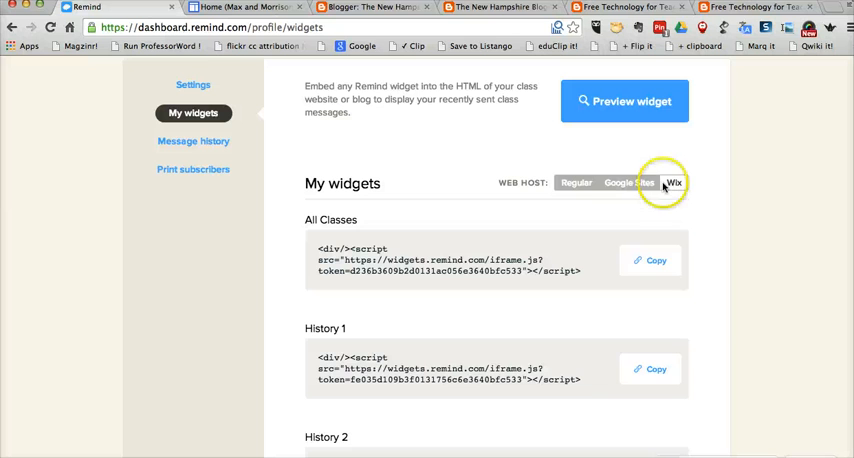
left_click(580, 182)
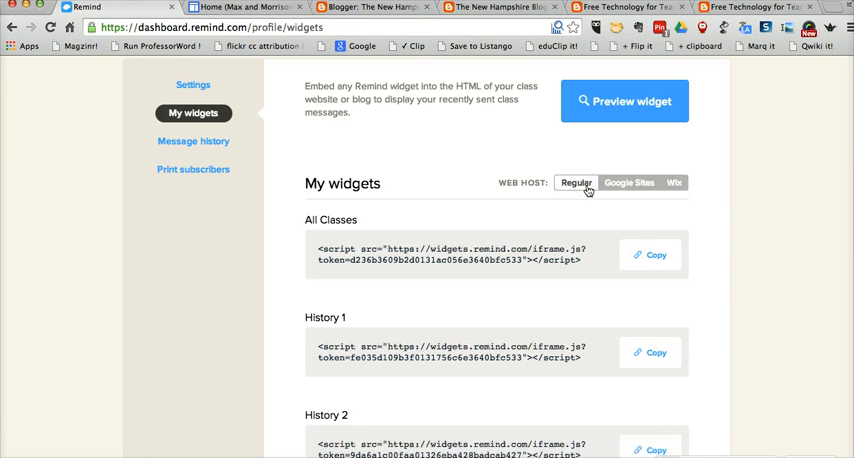